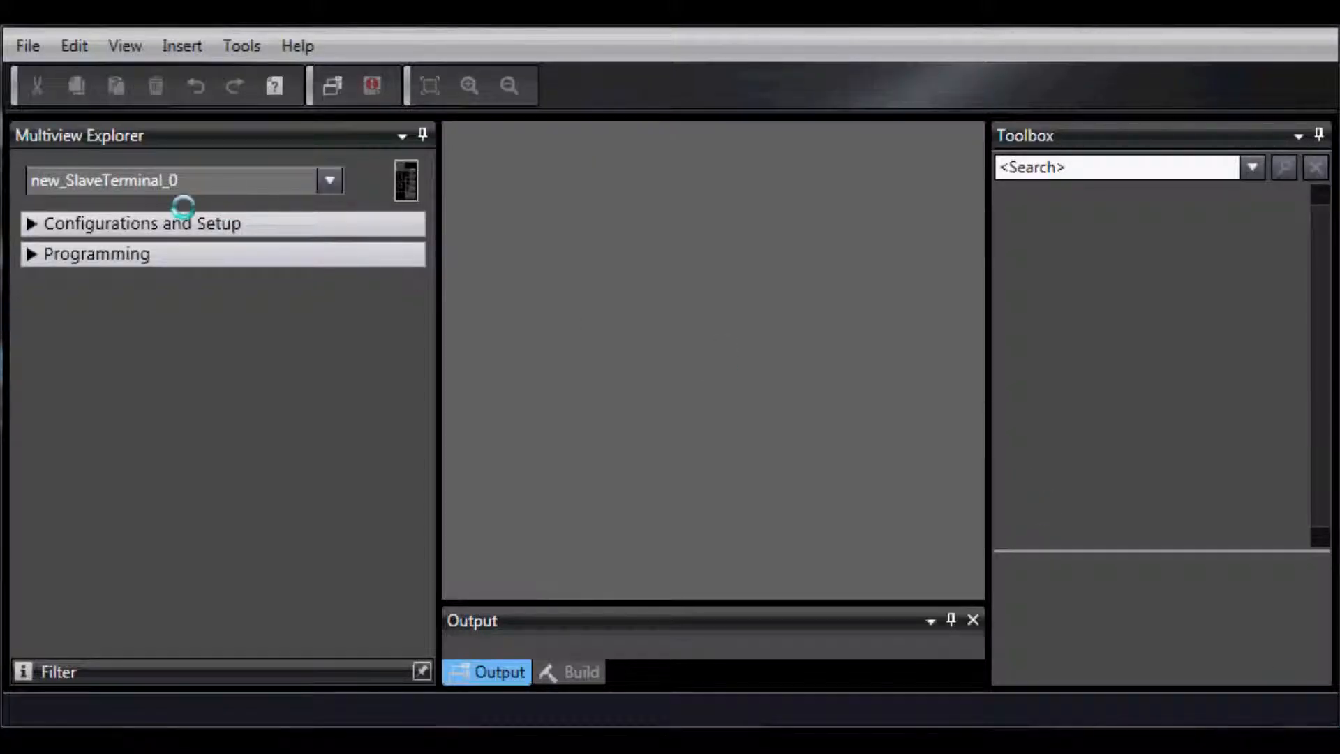
Browse new_SlaveTerminal_0 down to the EtherNet/IP NX-EIC202 coupler and select it
{"action": "left_click", "coordinate": [328, 180]}
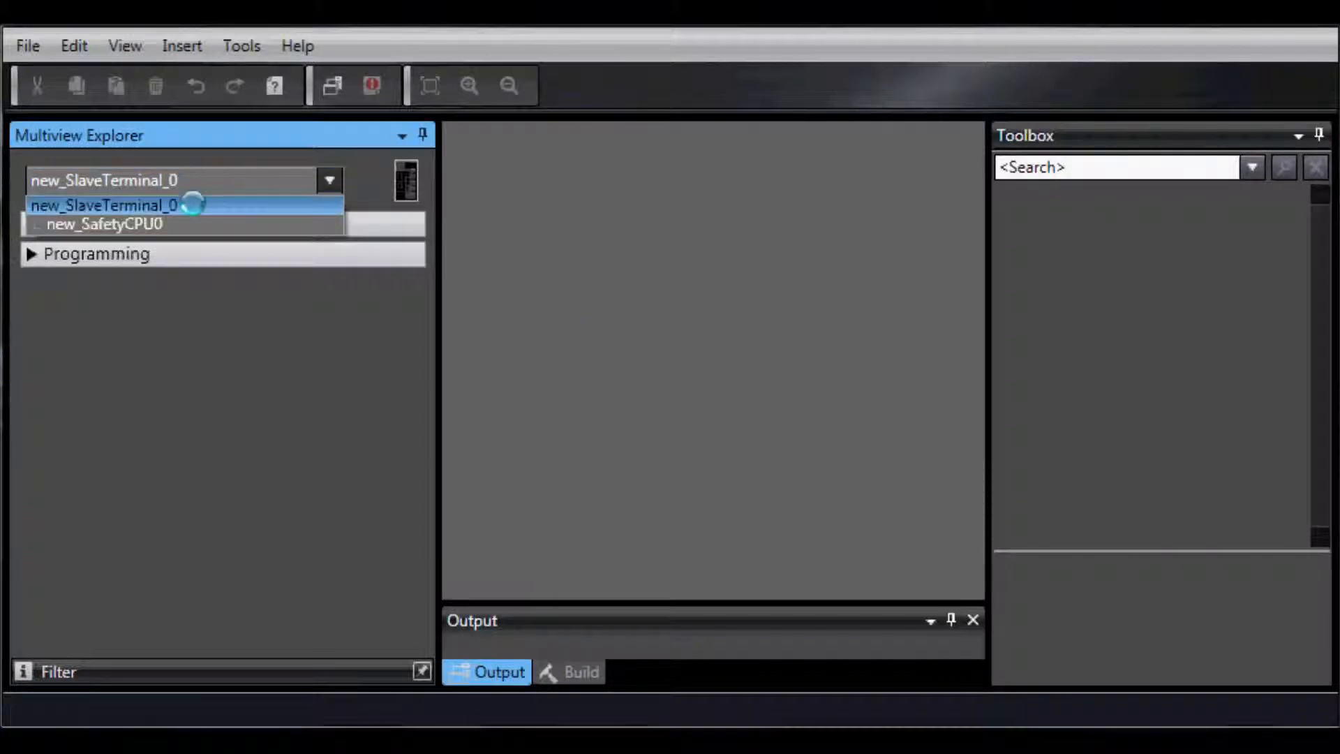
{"action": "left_click", "coordinate": [102, 204]}
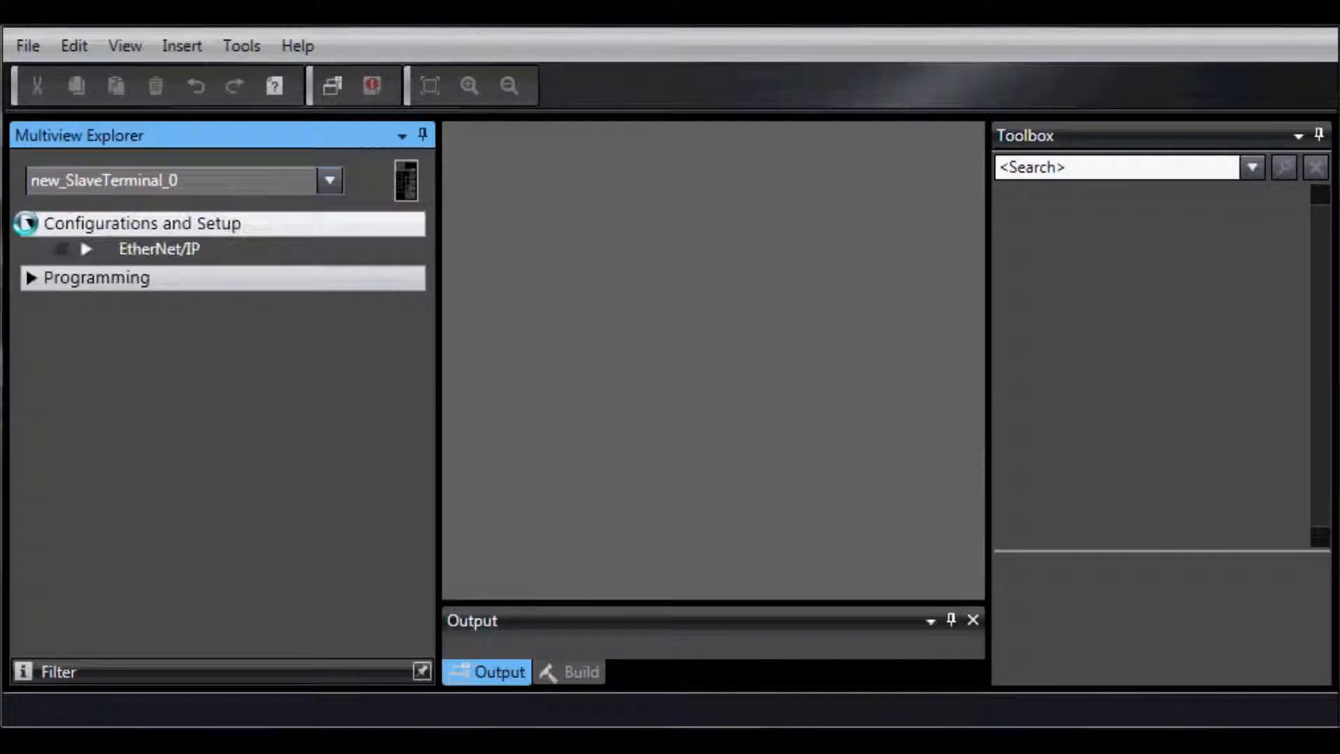
{"action": "left_click", "coordinate": [84, 248]}
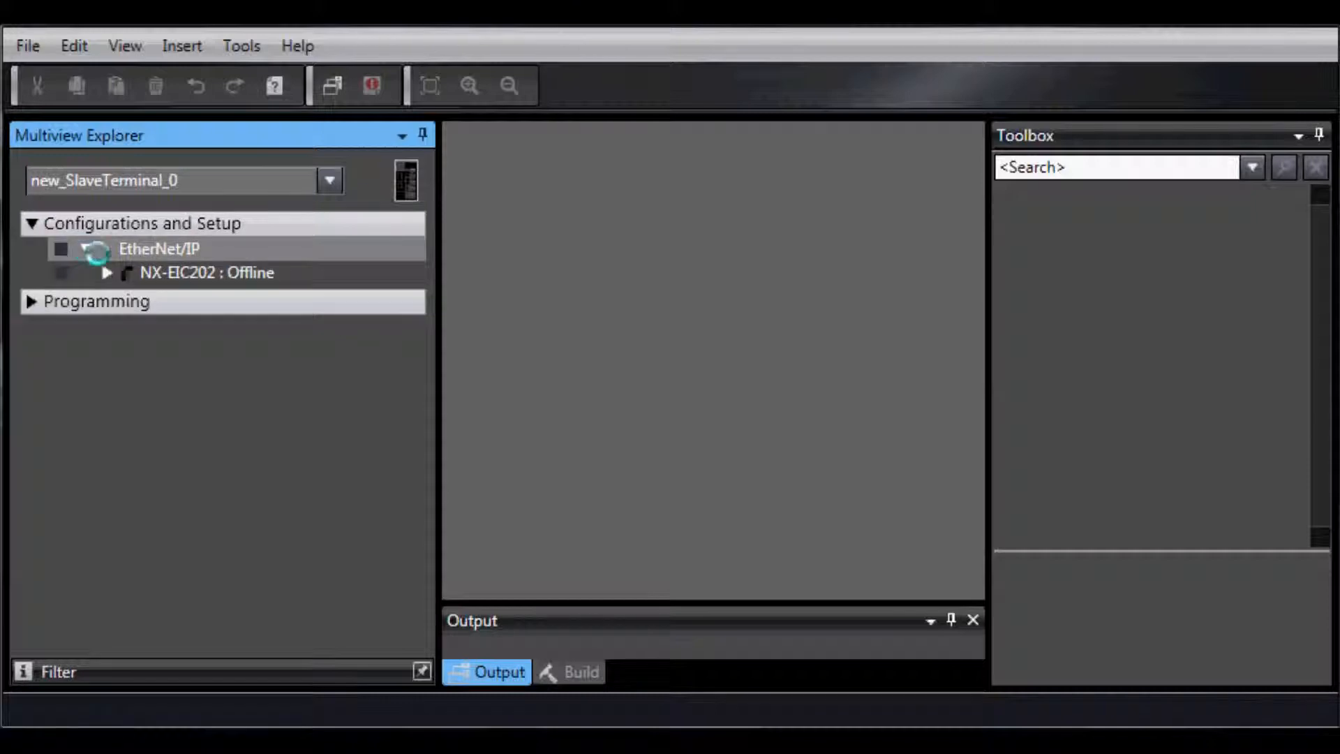
{"action": "left_click", "coordinate": [106, 271]}
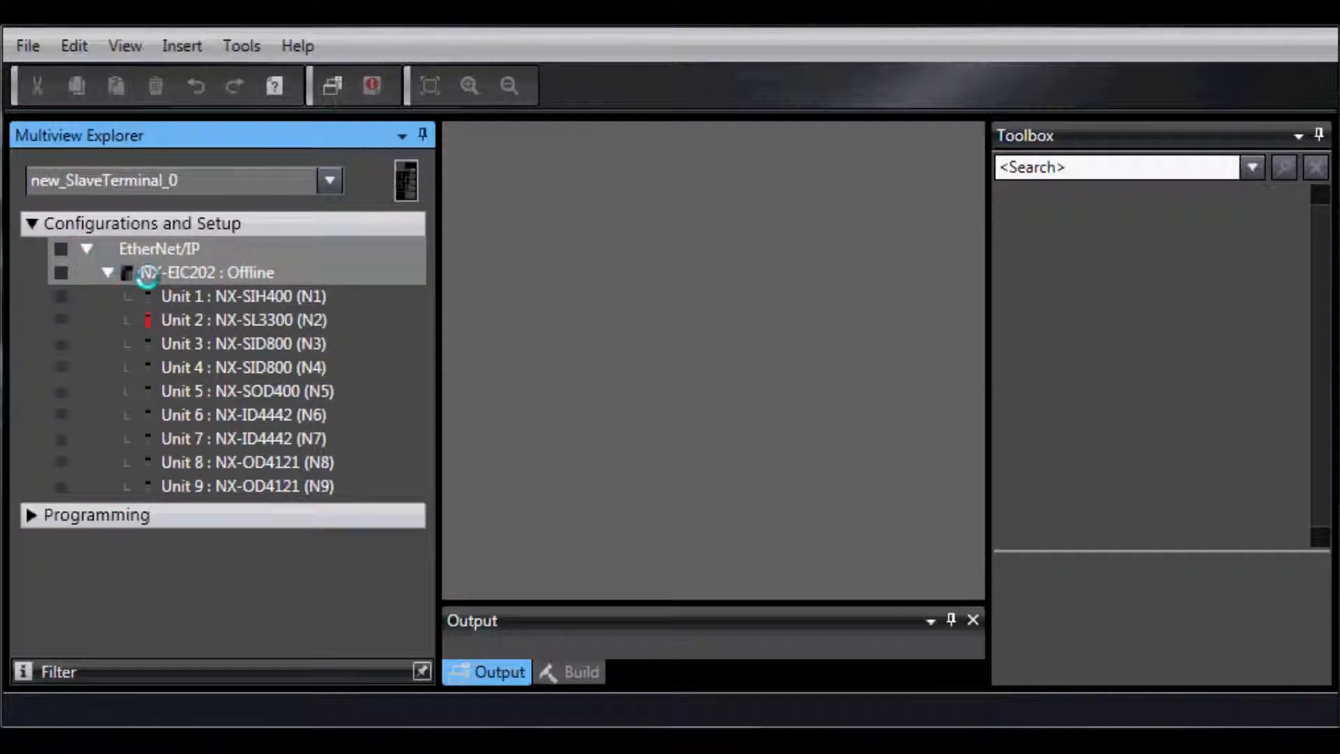
{"action": "left_click", "coordinate": [208, 272]}
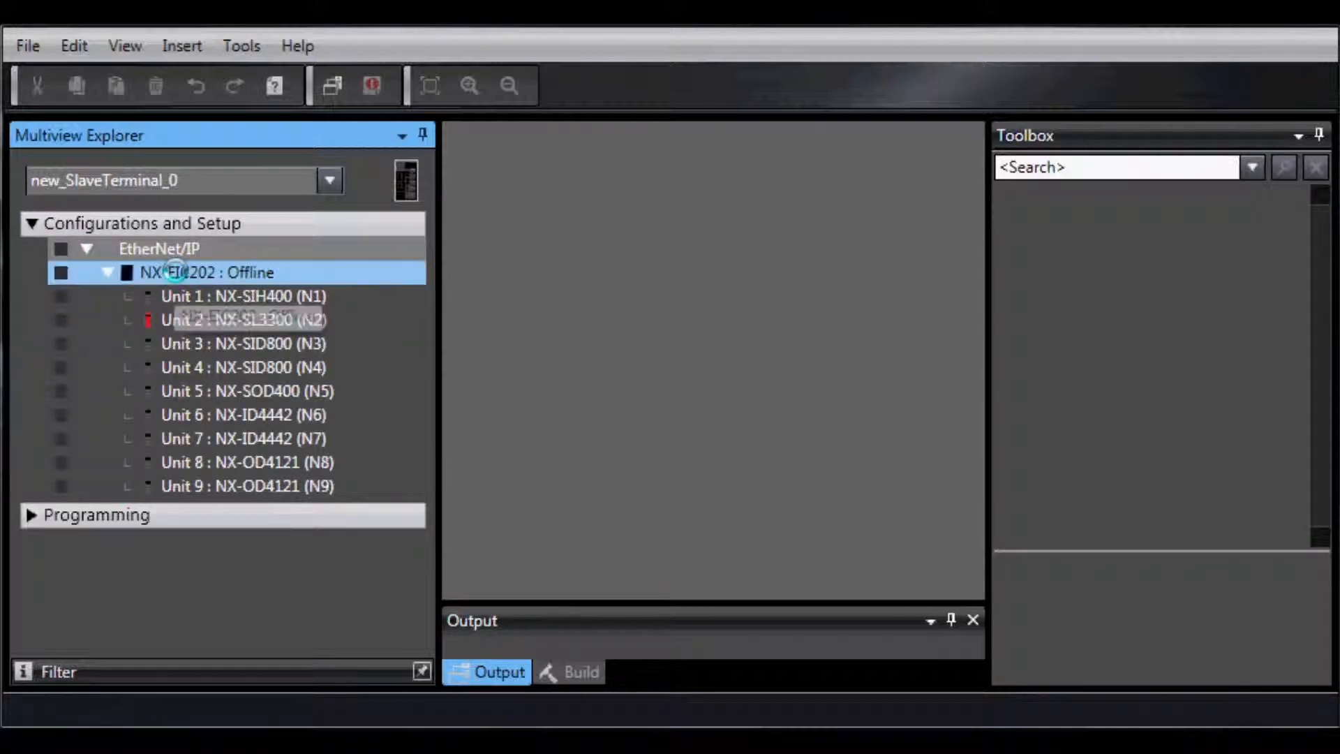
Put the NX-EIC202 coupler online through Coupler Connection (USB) and confirm
{"action": "right_click", "coordinate": [205, 271]}
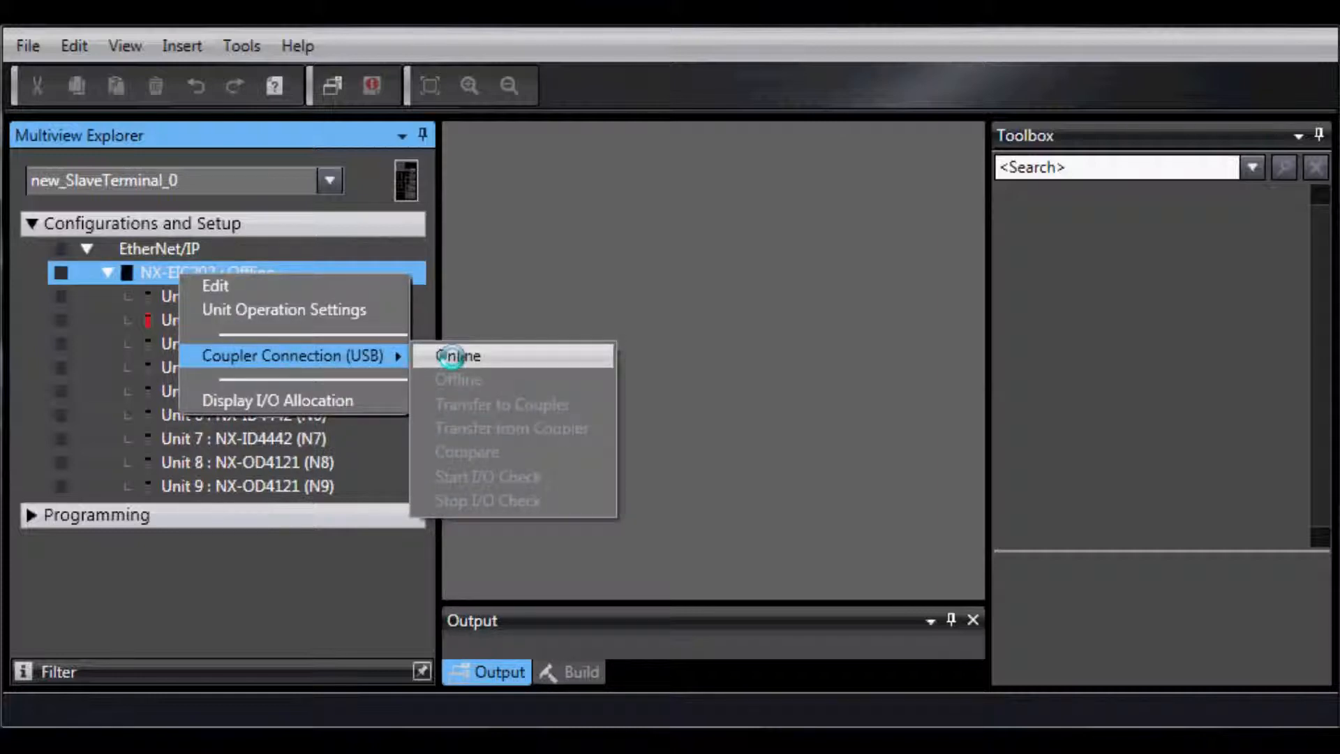
{"action": "left_click", "coordinate": [459, 355]}
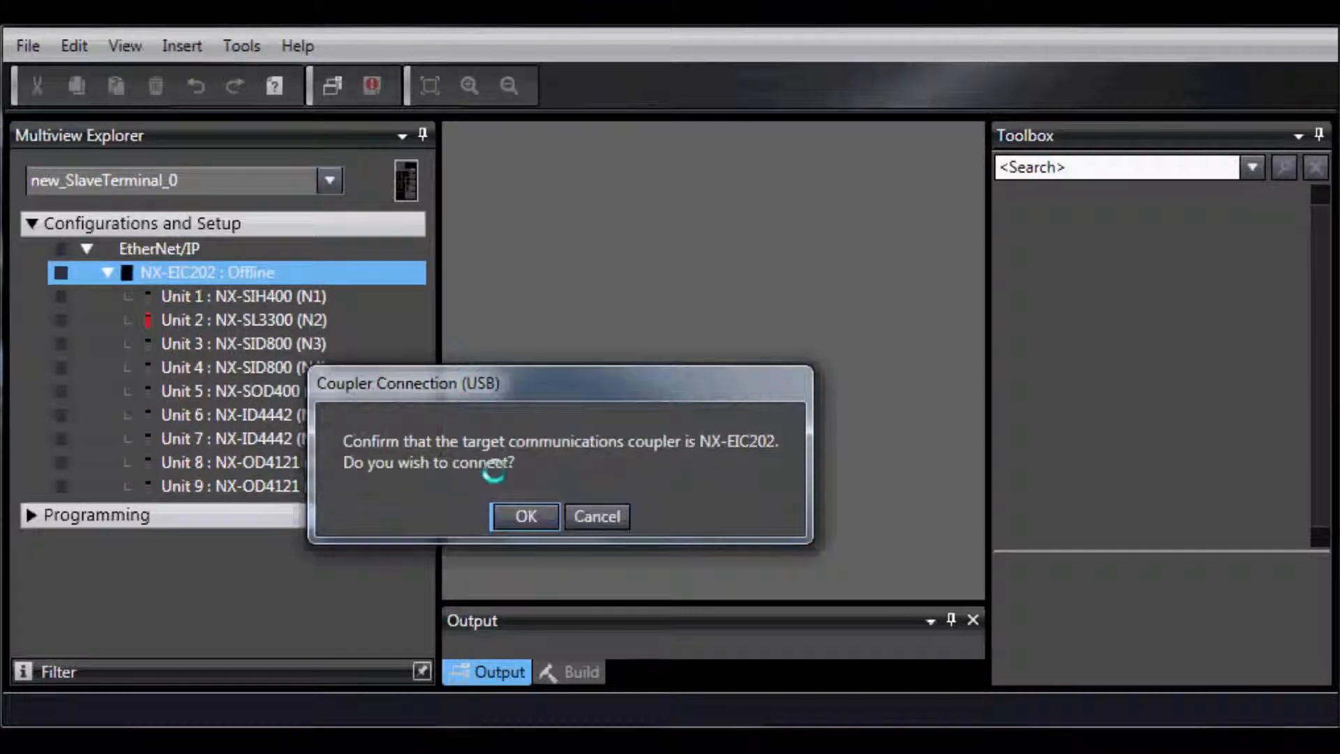
{"action": "left_click", "coordinate": [525, 516]}
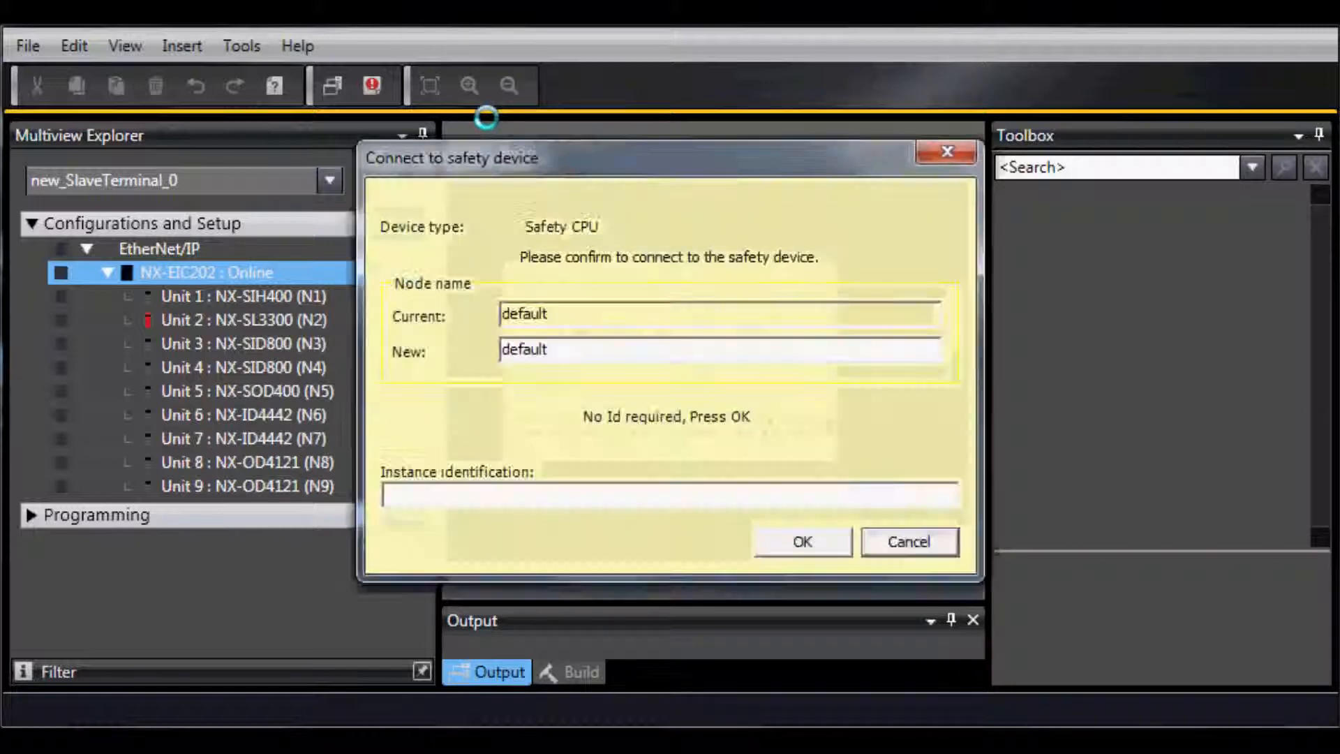
Confirm the Safety CPU connection and show the coupler's USB connection options
{"action": "left_click", "coordinate": [800, 540]}
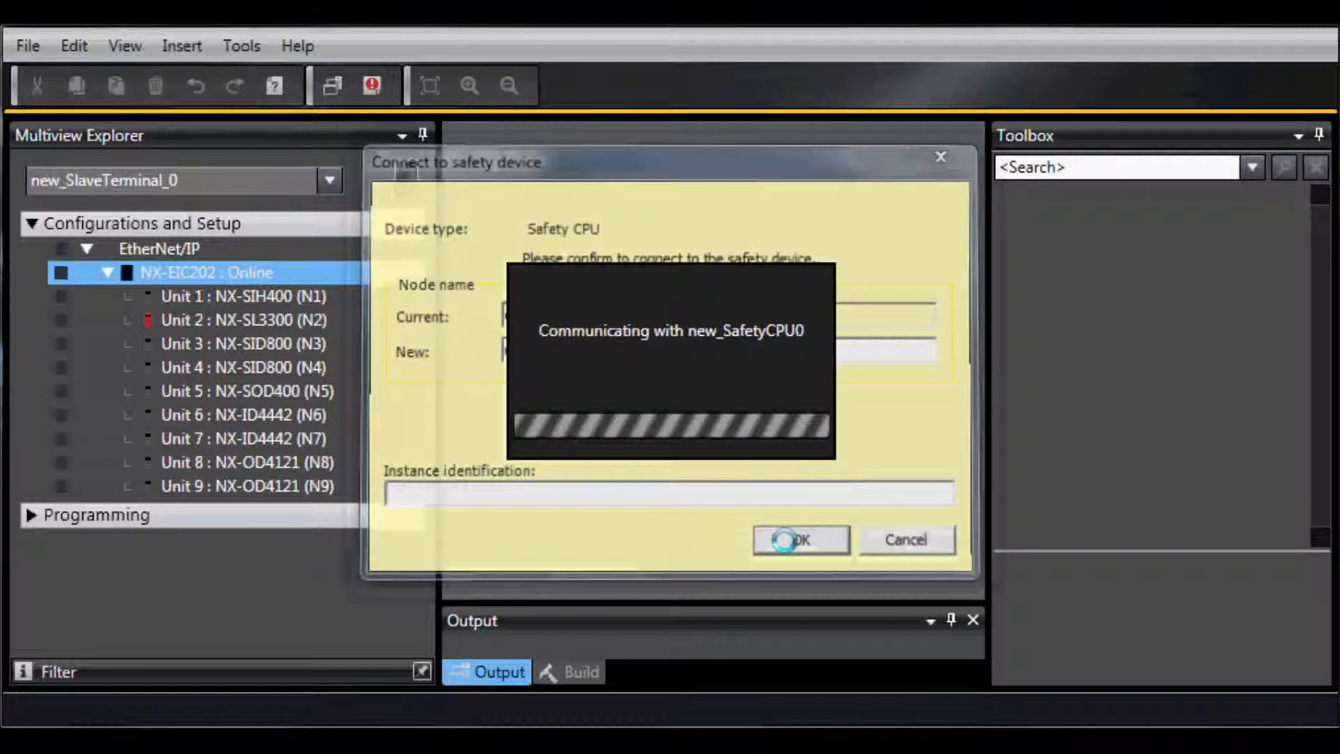
{"action": "left_click", "coordinate": [799, 540]}
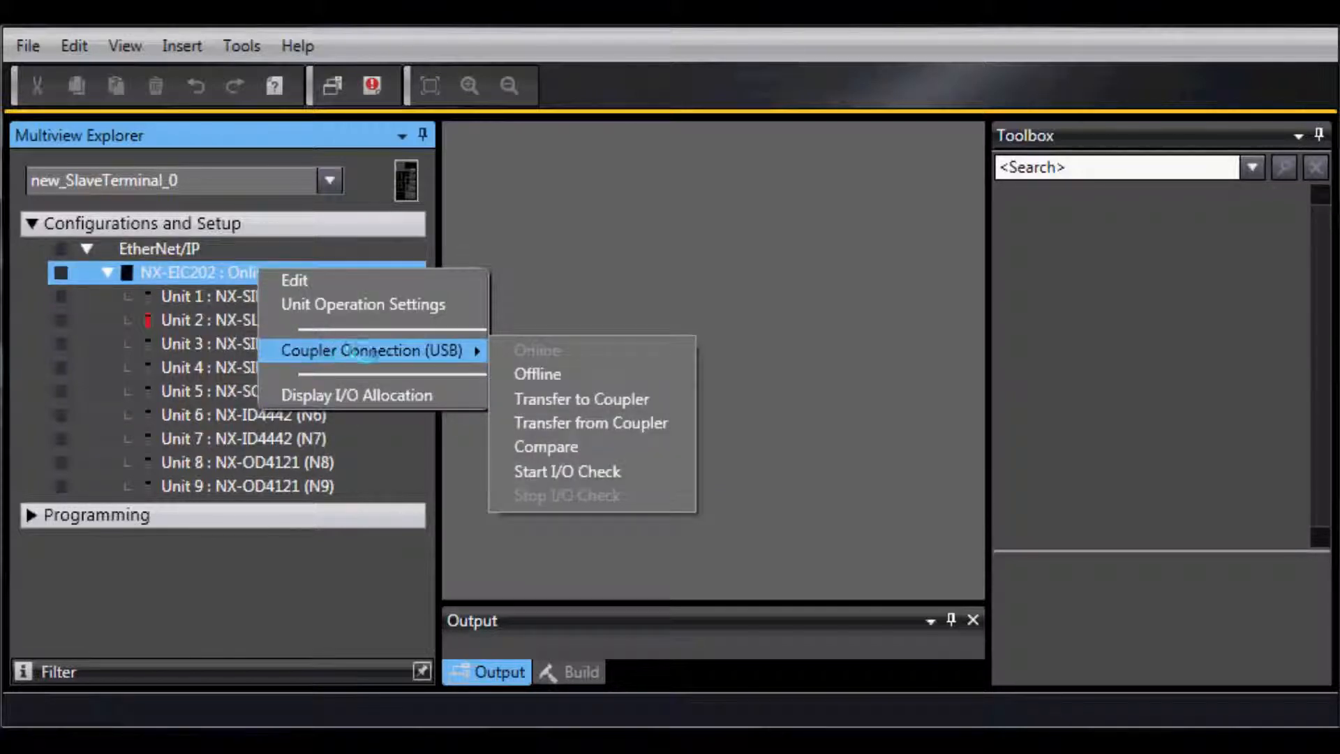
{"action": "mouse_move", "coordinate": [584, 398]}
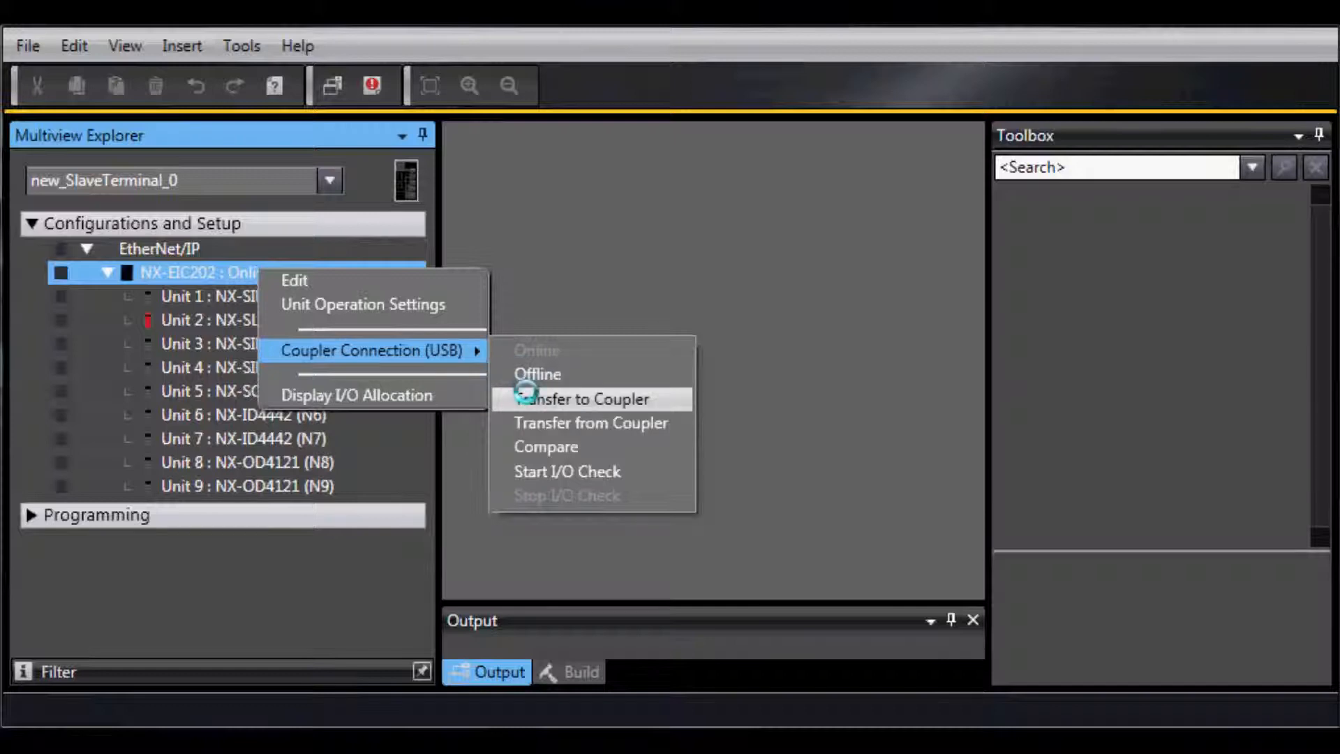
Start Transfer to Coupler, confirming the restart, Safety CPU node name and safety password
{"action": "left_click", "coordinate": [583, 400]}
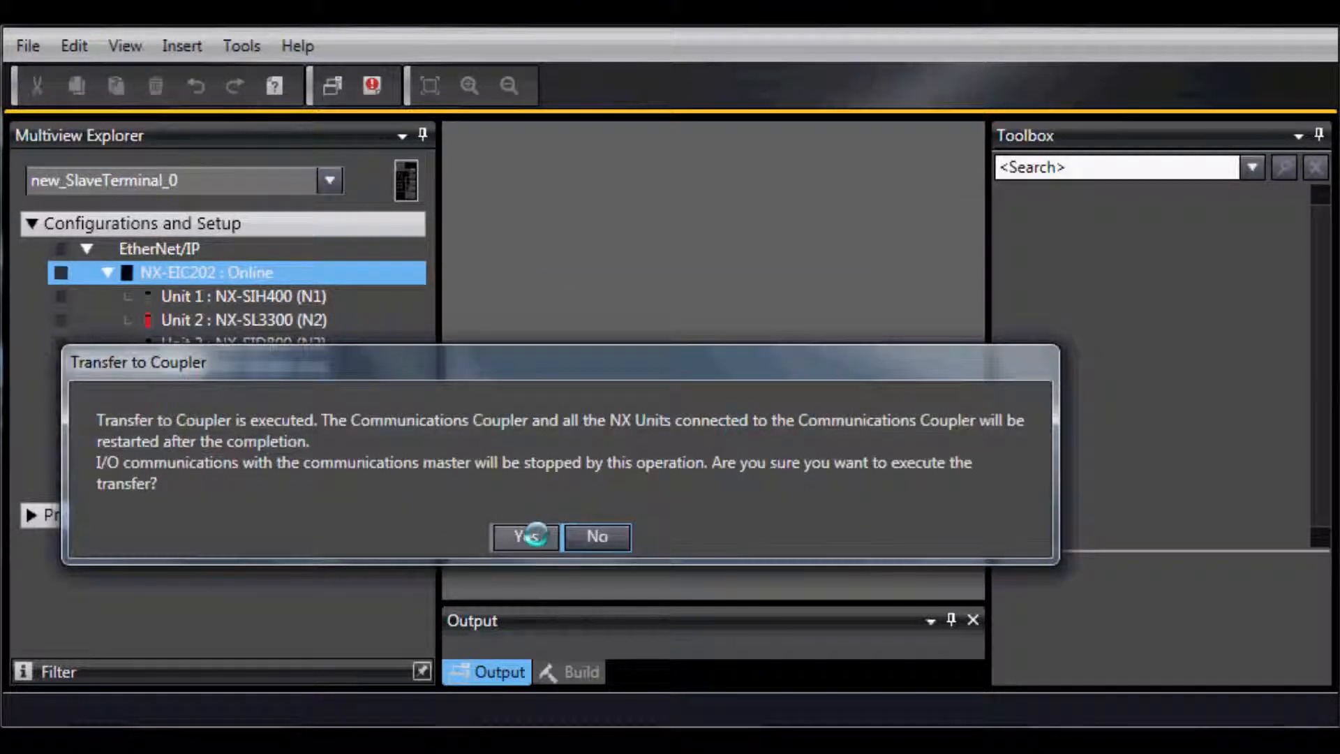
{"action": "left_click", "coordinate": [524, 537]}
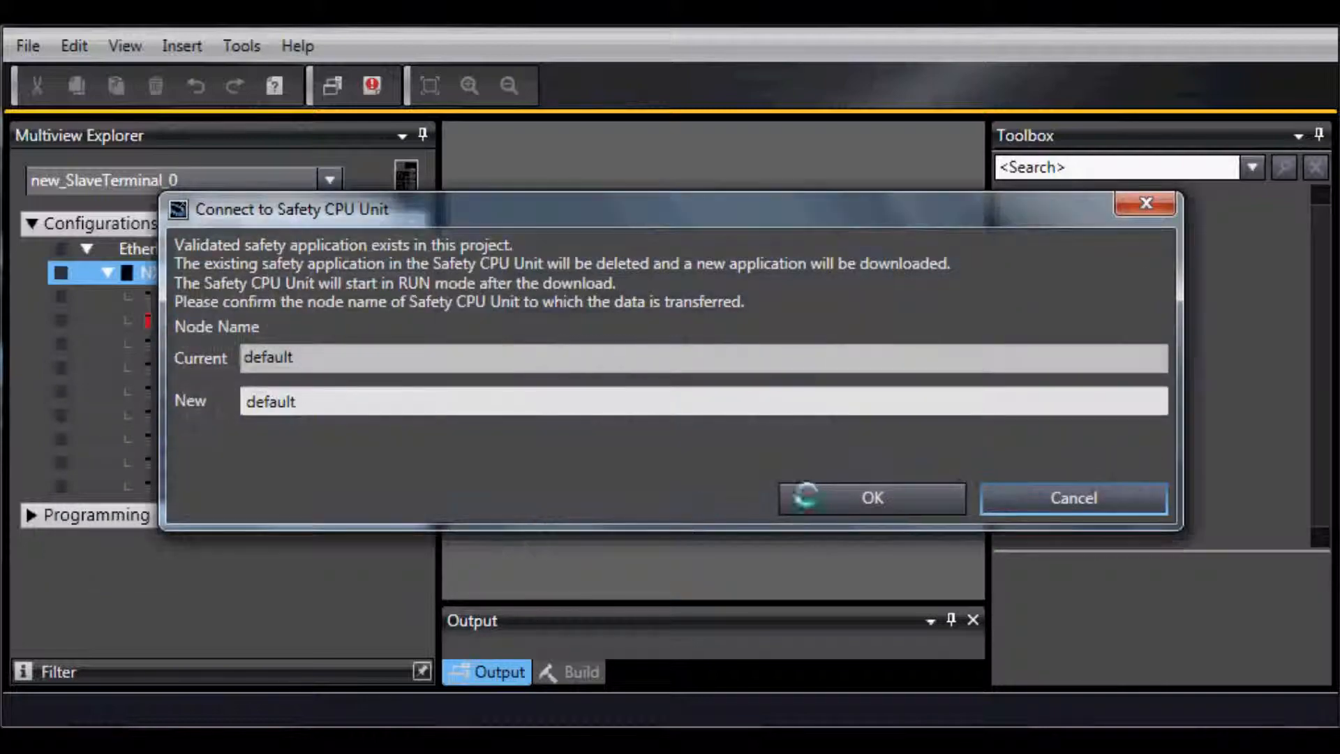
{"action": "left_click", "coordinate": [872, 498]}
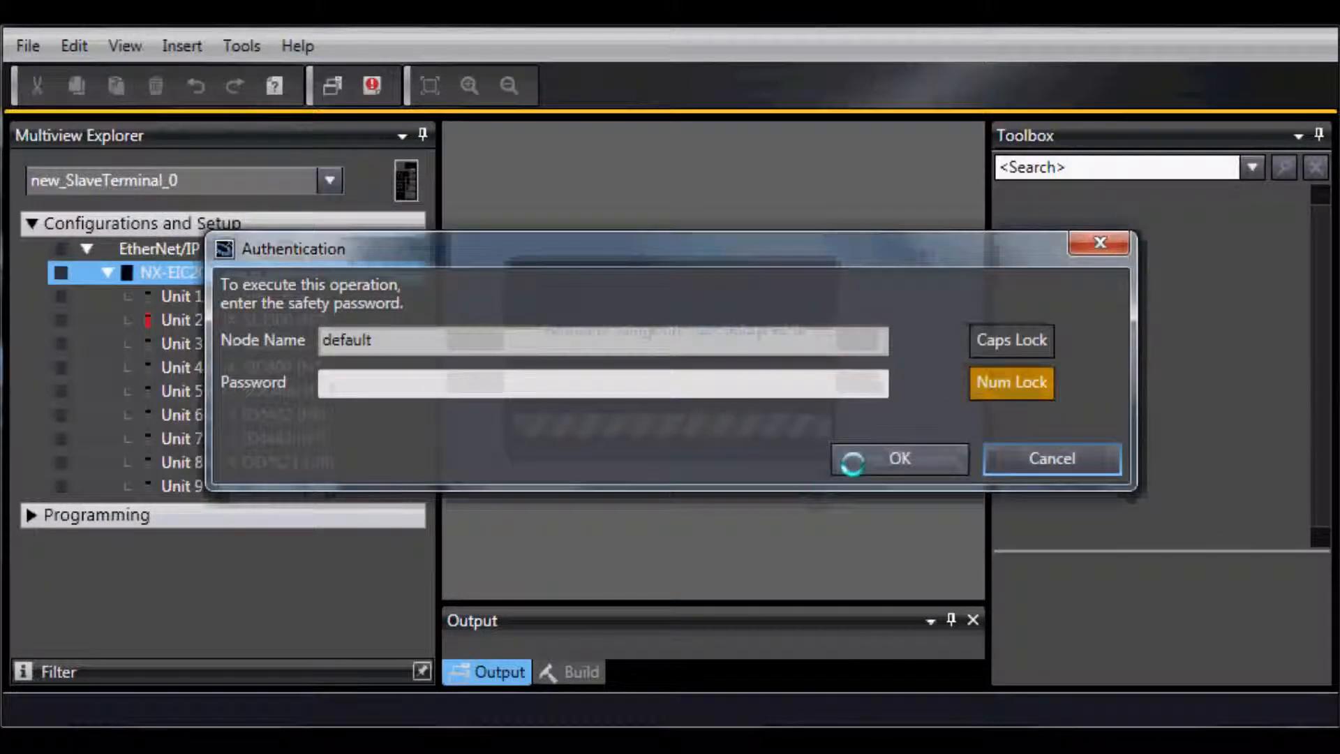
{"action": "left_click", "coordinate": [897, 458]}
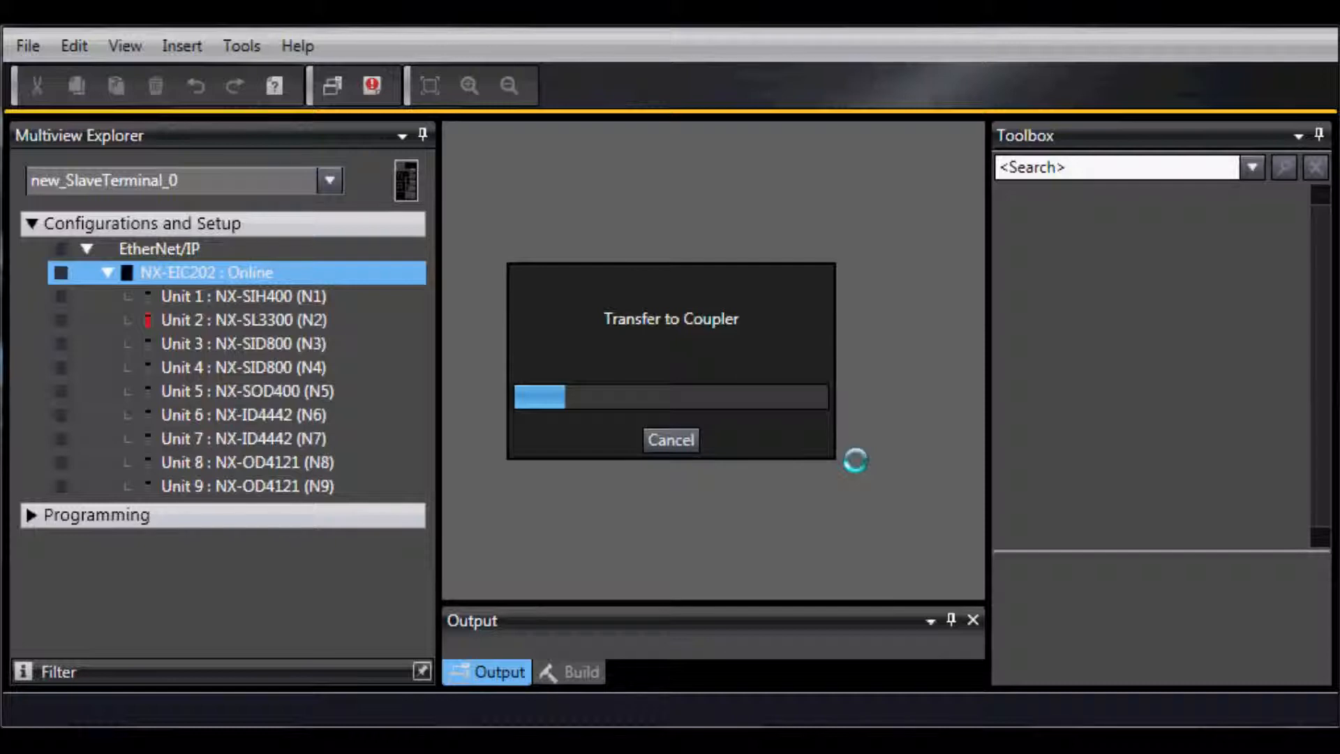
{"action": "mouse_move", "coordinate": [500, 672]}
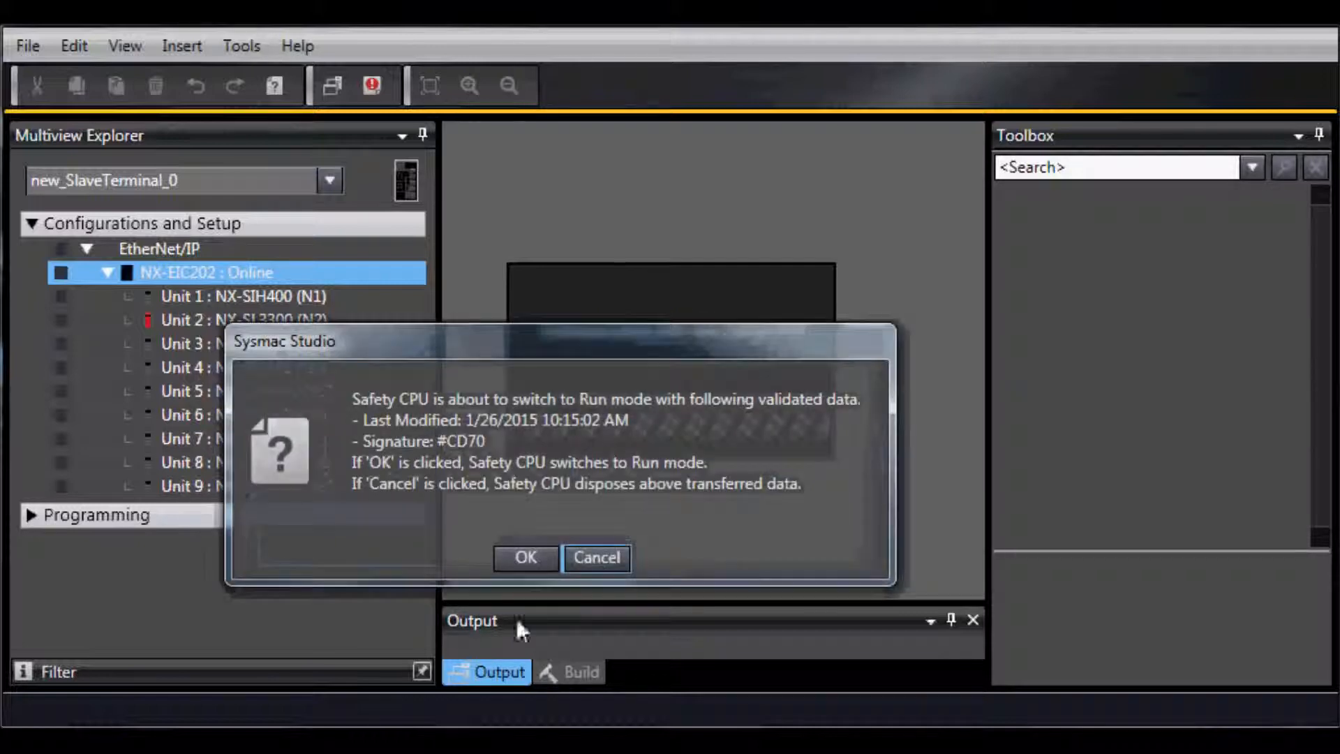
After the coupler transfer completes, switch the Safety CPU to Run mode
{"action": "left_click", "coordinate": [525, 557]}
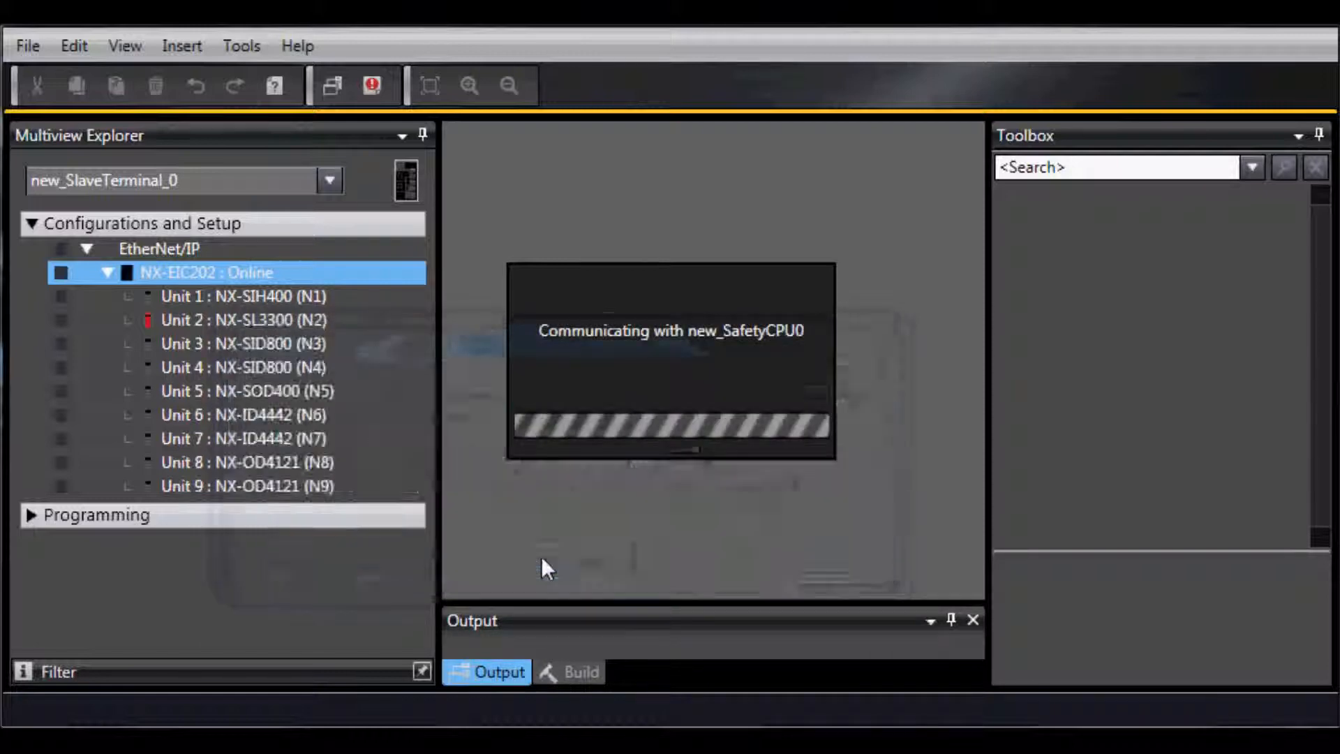